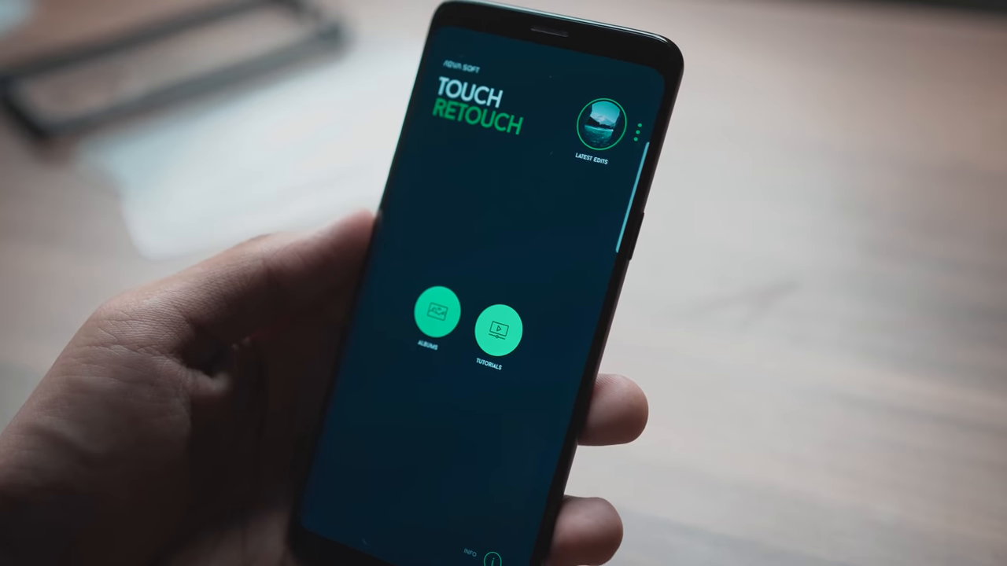
Step: Start a TouchRetouch edit and bring up the stock photo picker to find the beach image
left_click(435, 312)
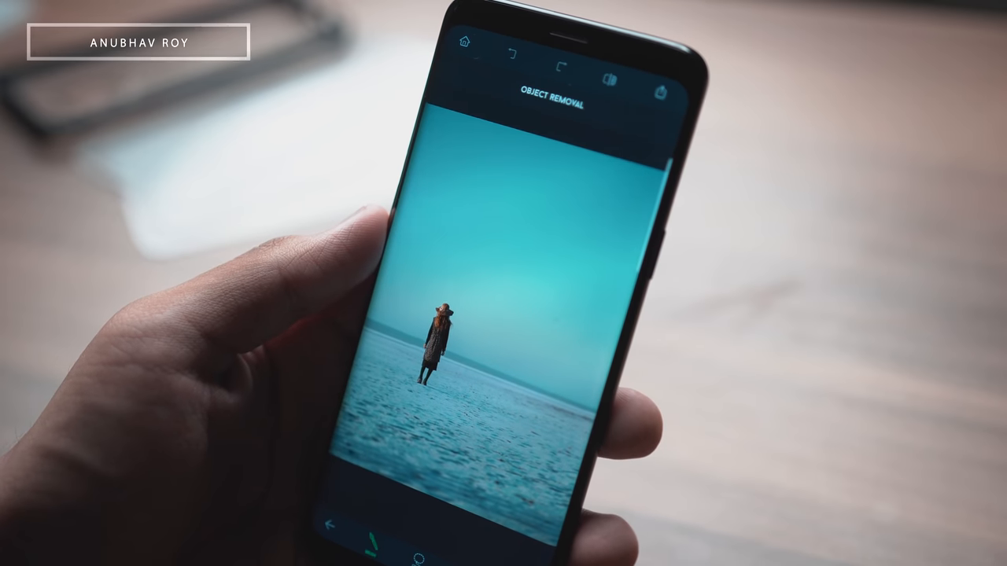
left_click(581, 220)
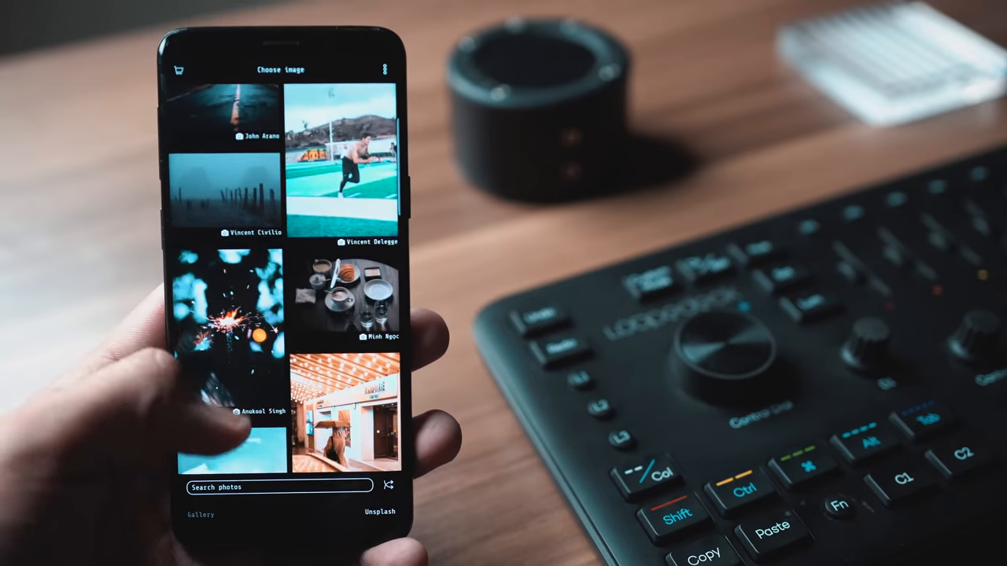
Step: Scroll the Unsplash gallery down to the upside-down figure photo
scroll("down", 3)
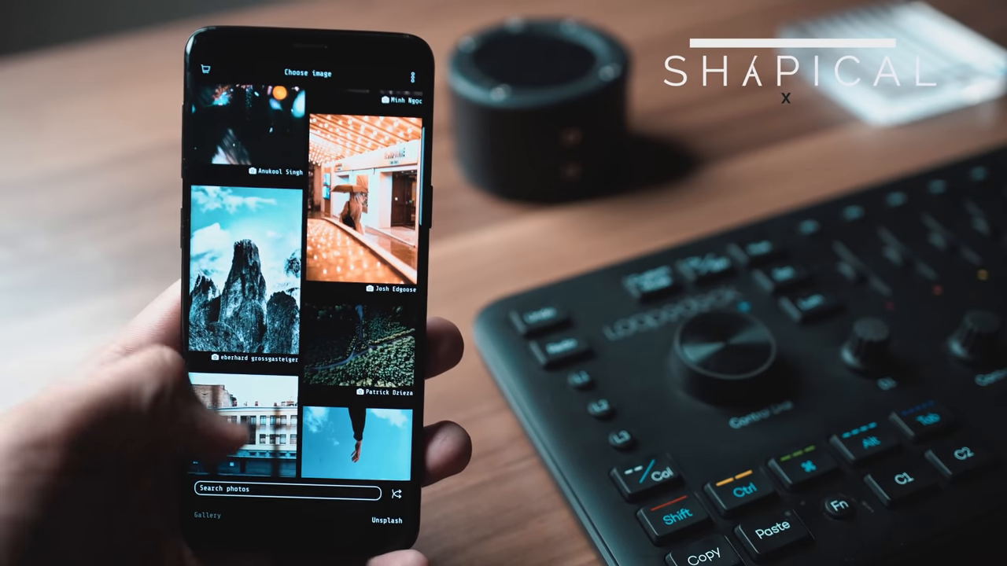
scroll("down", 3)
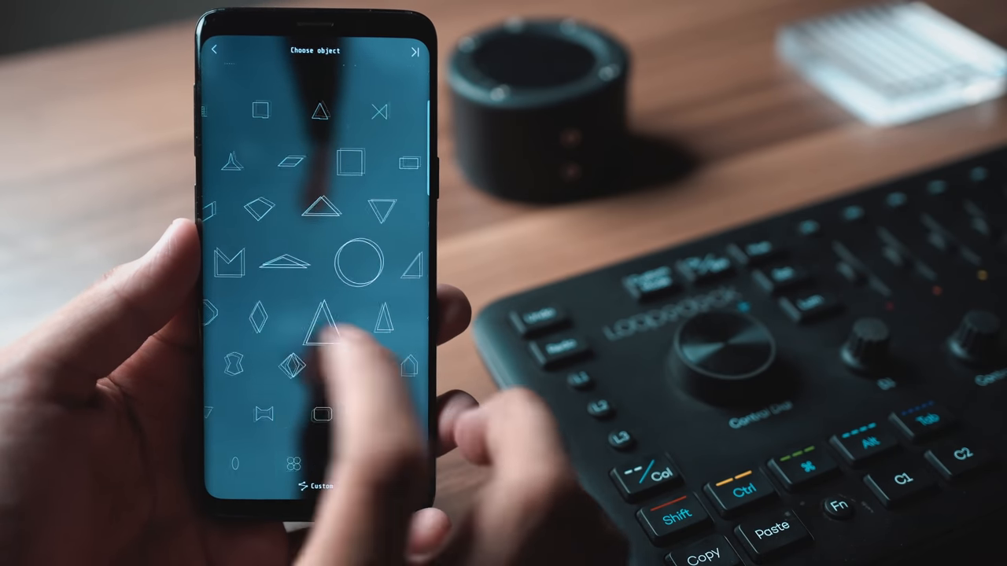
Step: Place a diamond shape, shift its hue from green to teal, and apply a multicoloured Noise fill
left_click(253, 316)
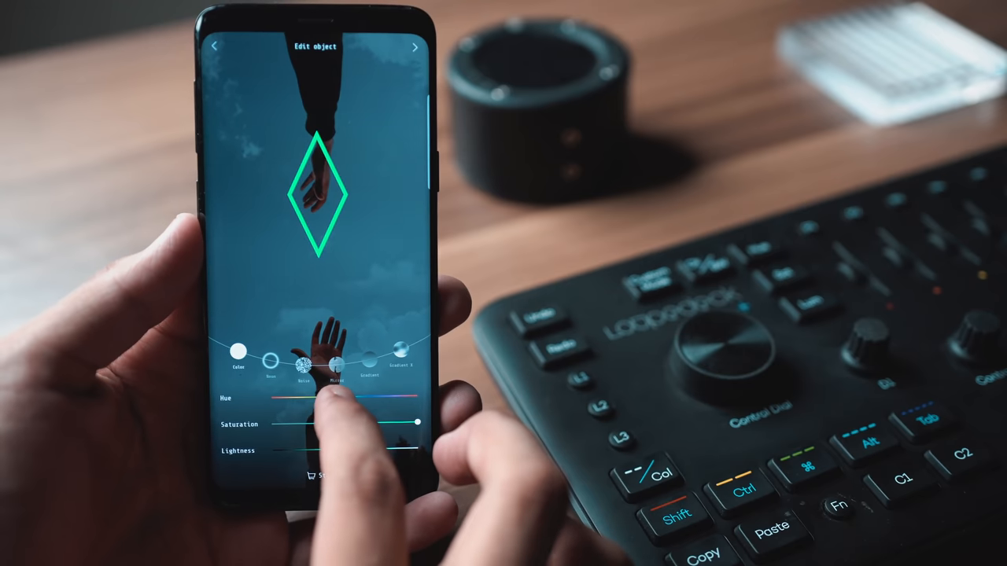
left_click_drag(398, 401, 338, 397)
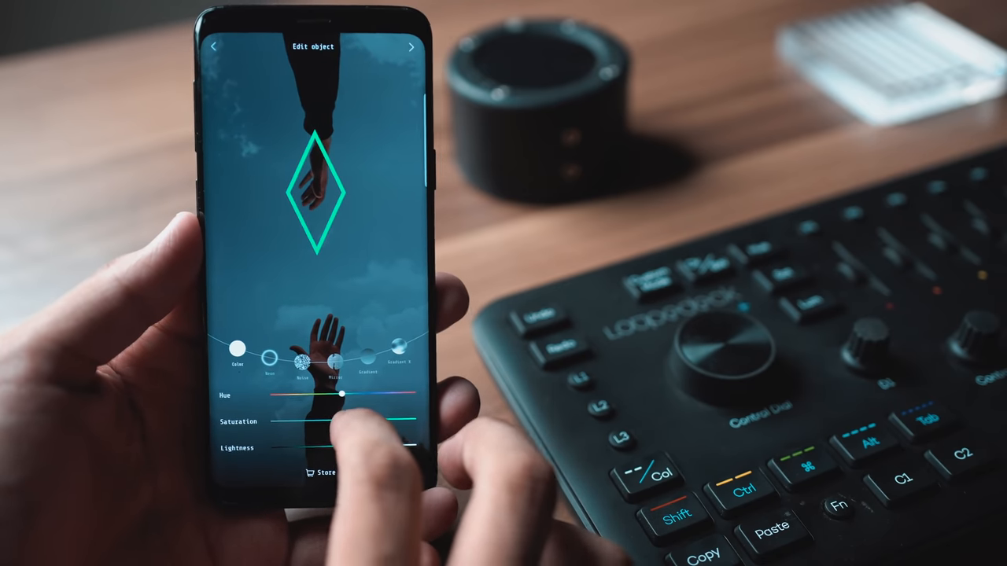
left_click(301, 383)
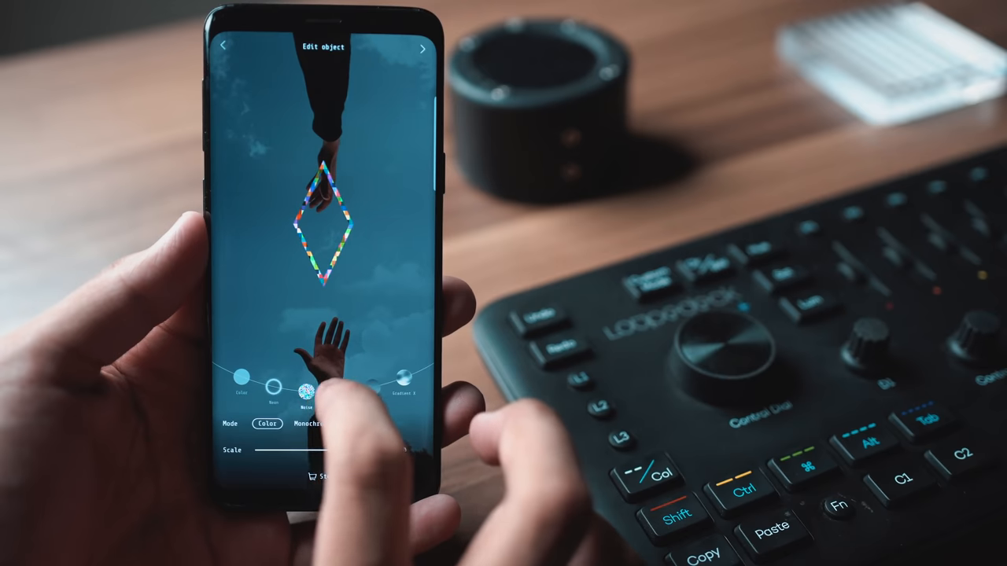
left_click(372, 336)
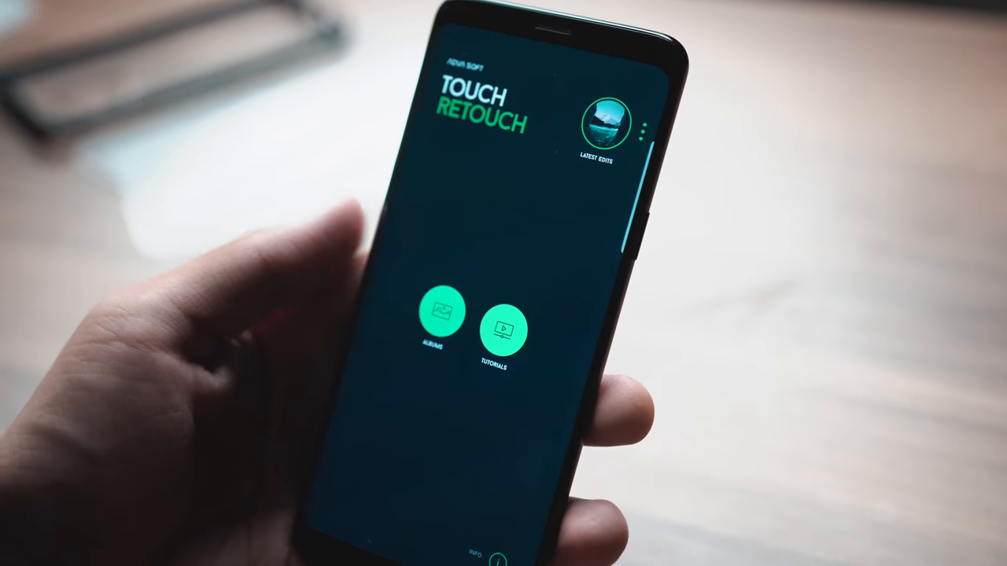
left_click(502, 330)
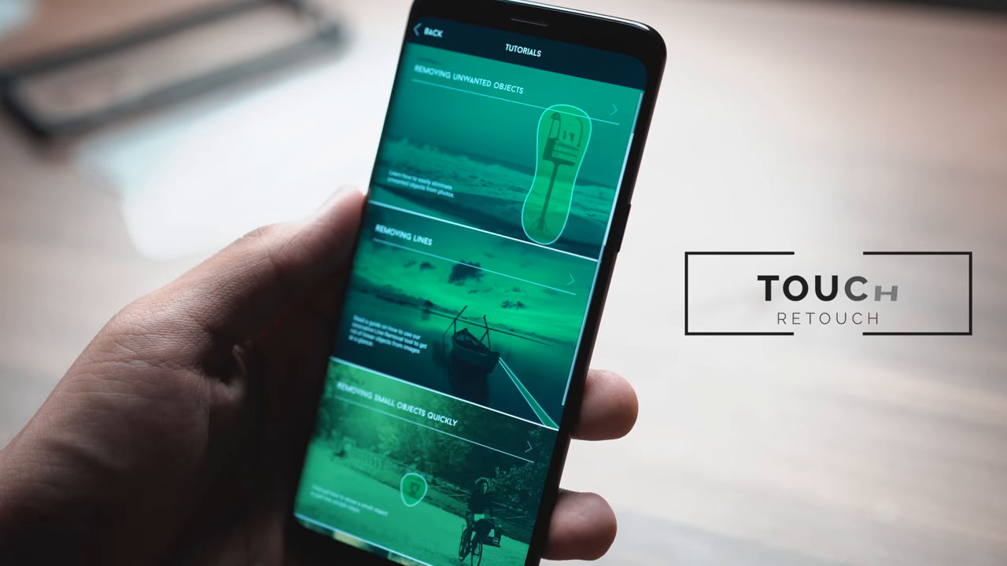
scroll("down", 3)
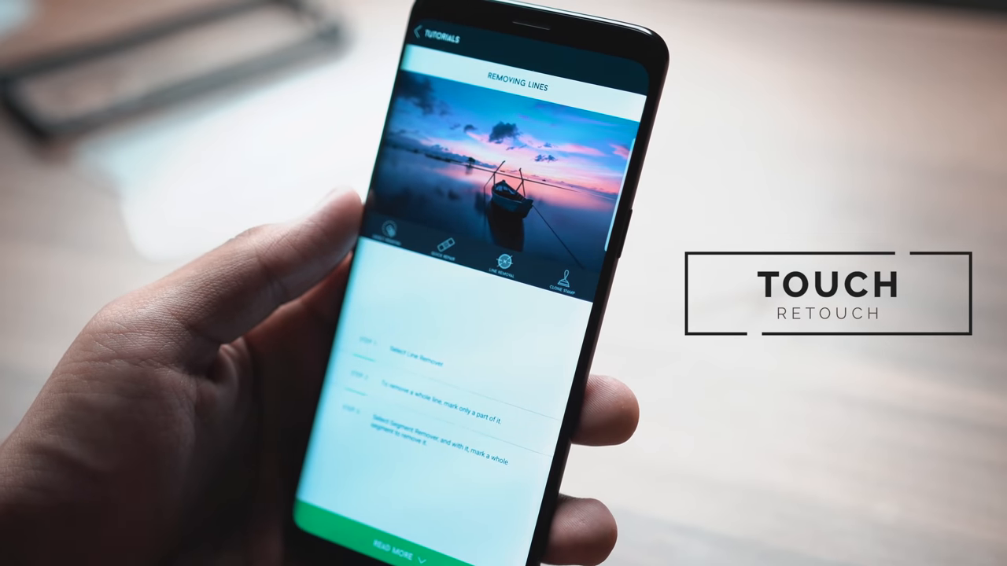
left_click(433, 40)
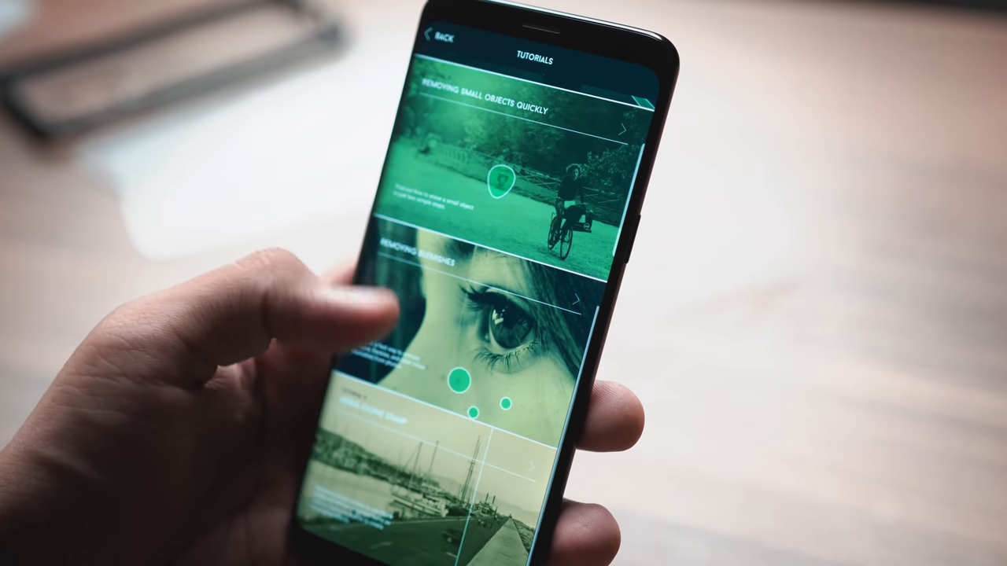
scroll("down", 3)
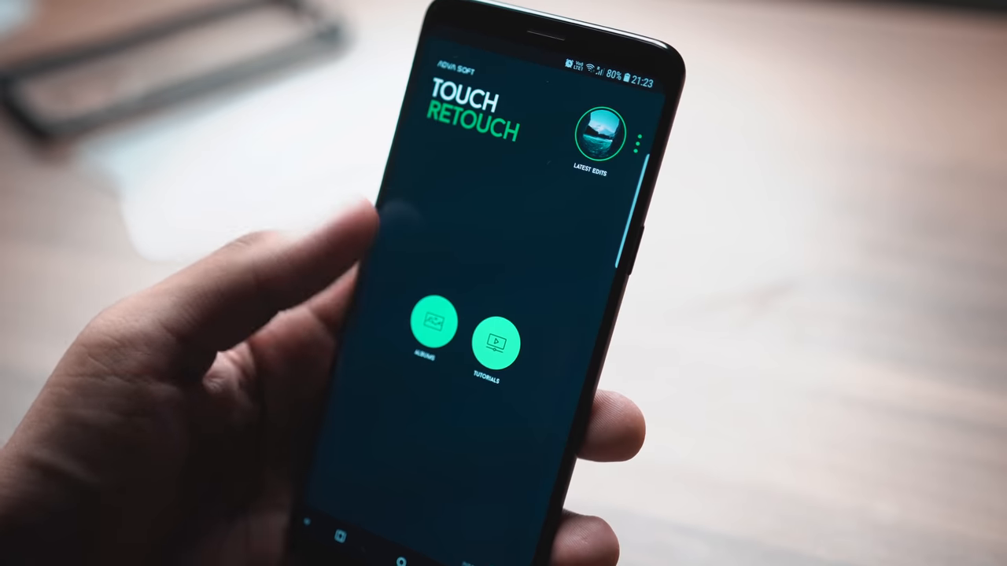
Step: Open the beach photo and remove the marked standing woman with Object Removal
left_click(434, 324)
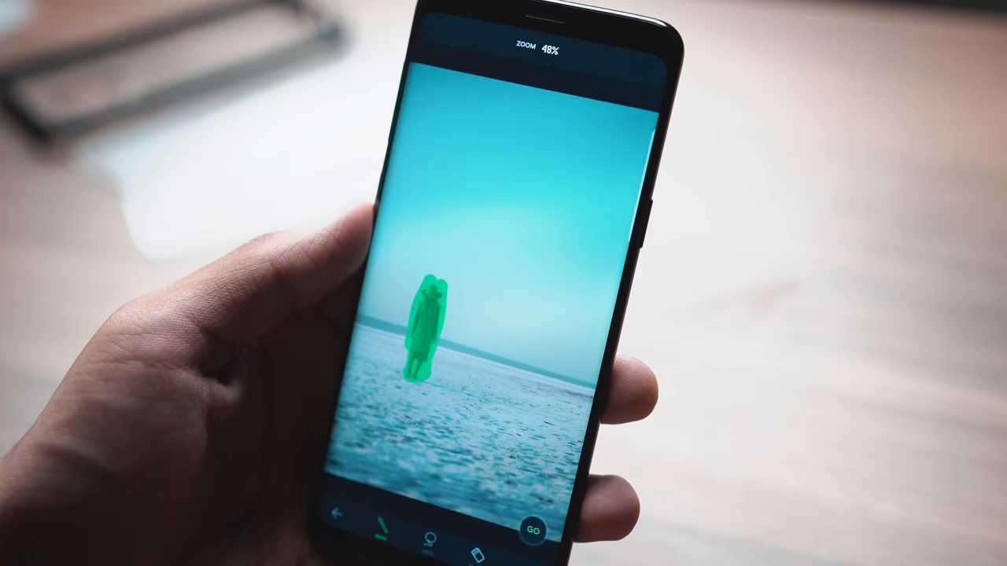
left_click(533, 532)
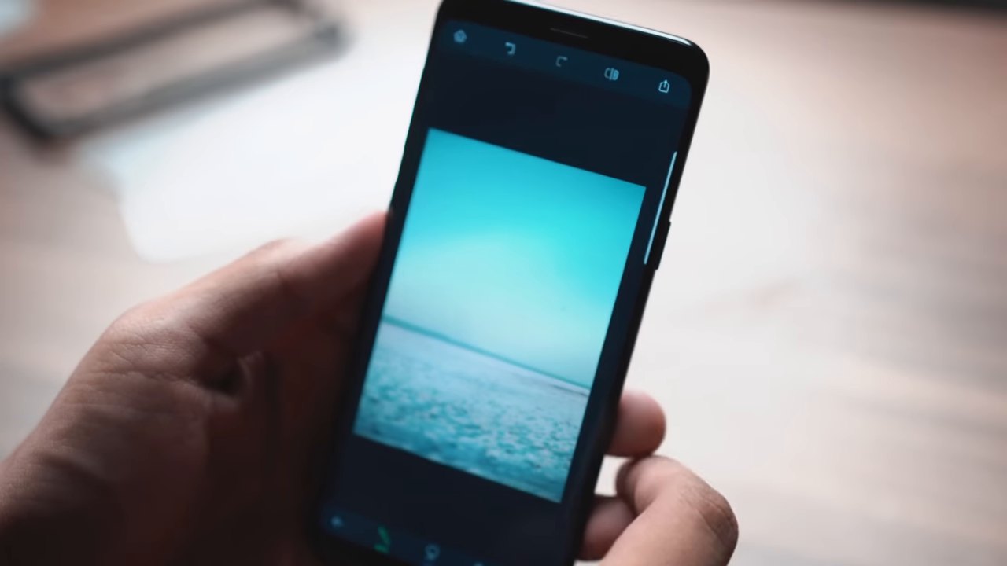
left_click(666, 81)
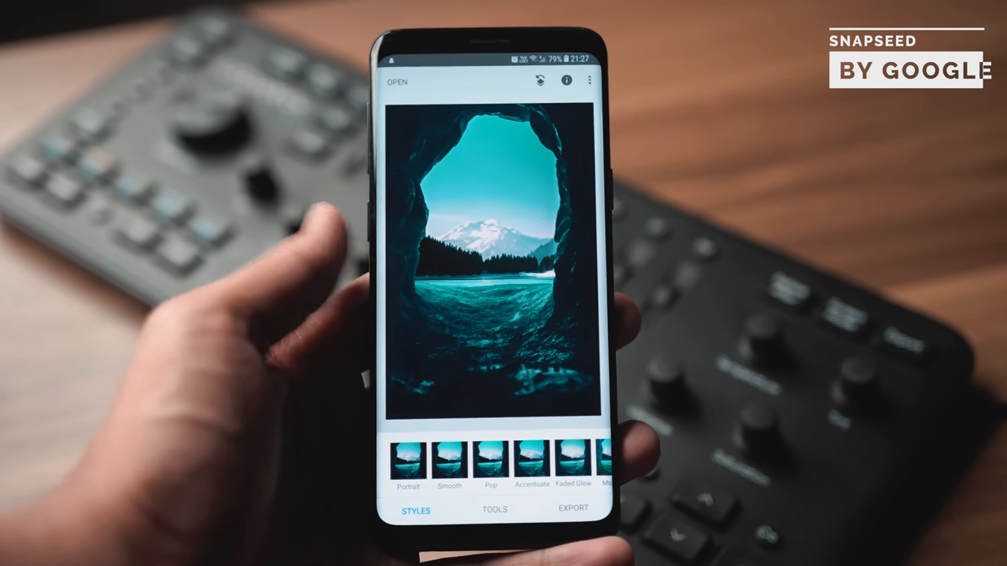
Step: Adjust Brightness in Tune image on the cave photo, apply it, and return to Tools
left_click(411, 463)
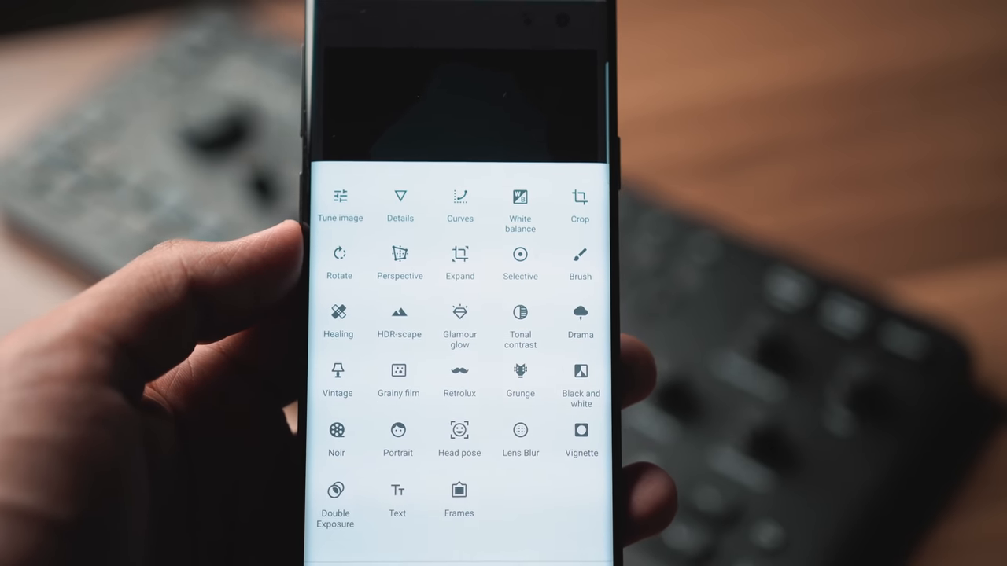
left_click(340, 203)
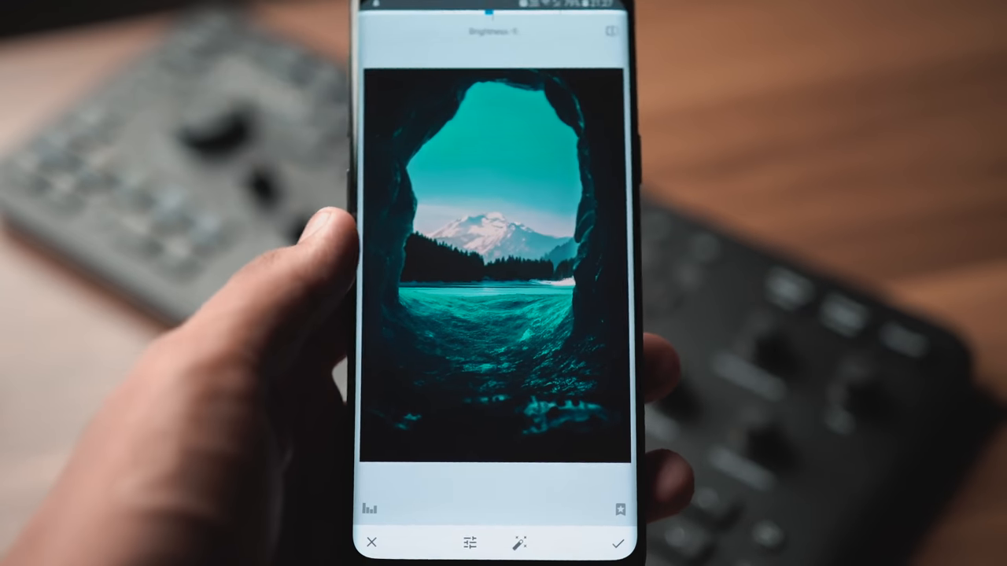
left_click(619, 543)
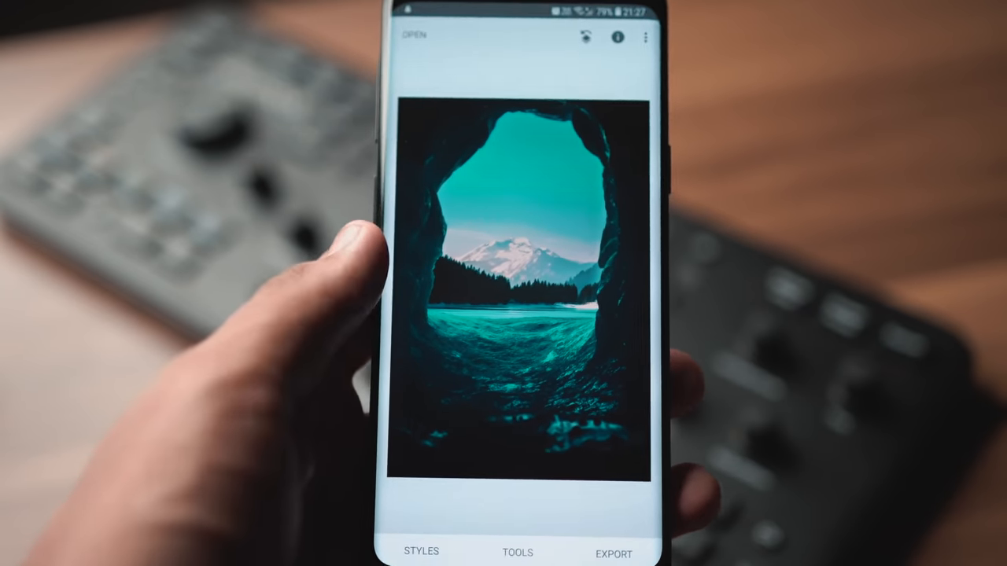
left_click(517, 551)
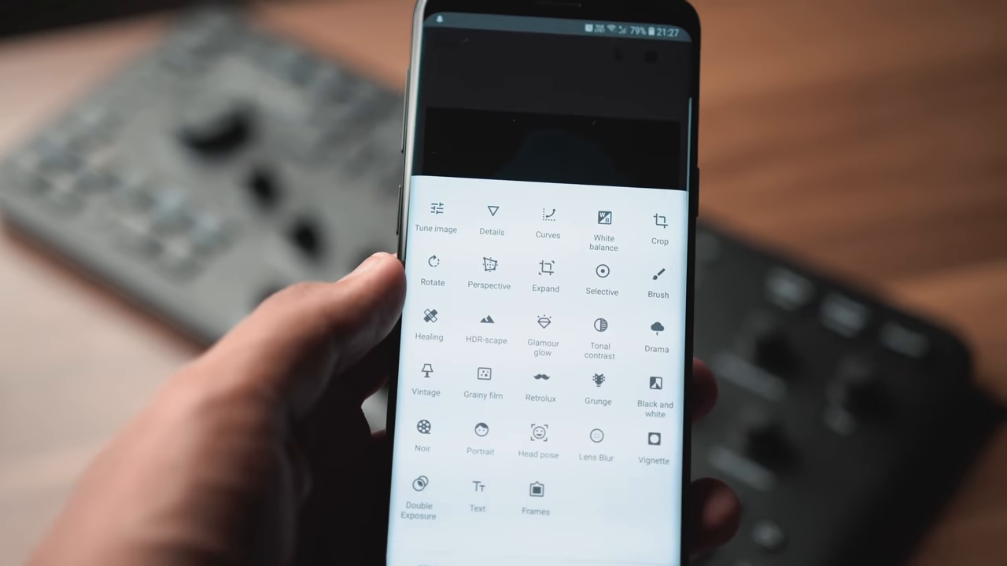